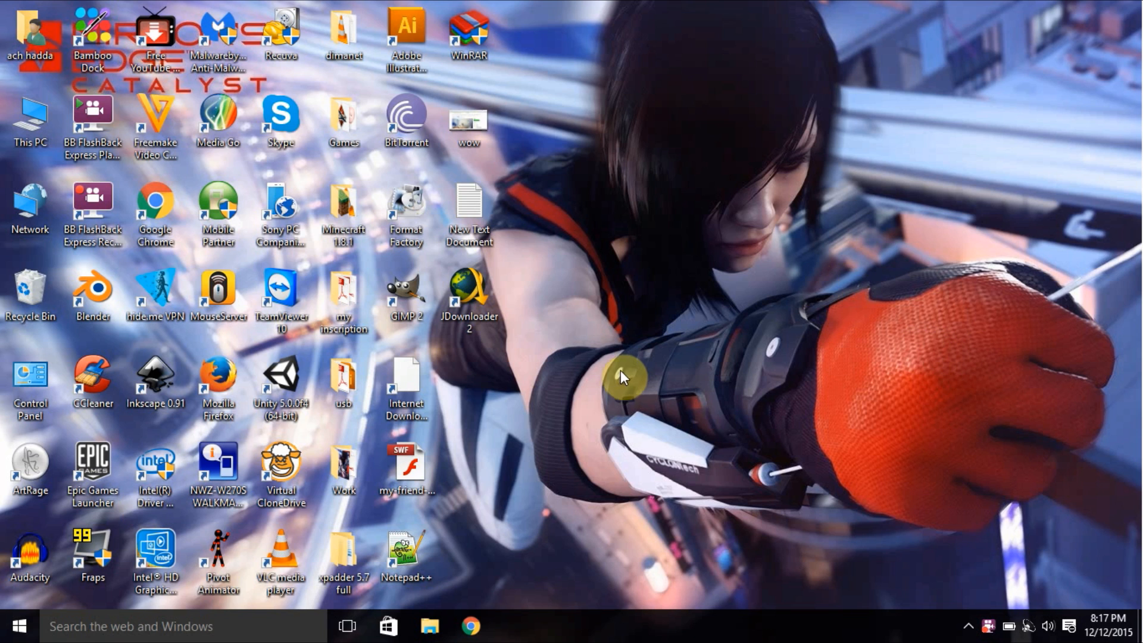
mouse_move(674, 373)
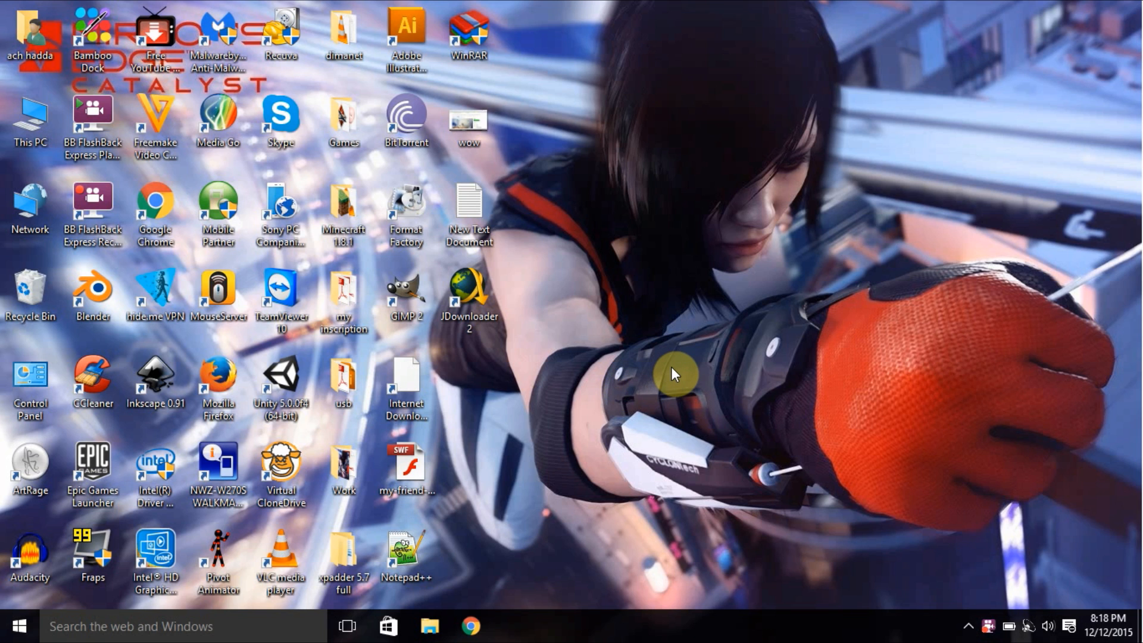
mouse_move(617, 226)
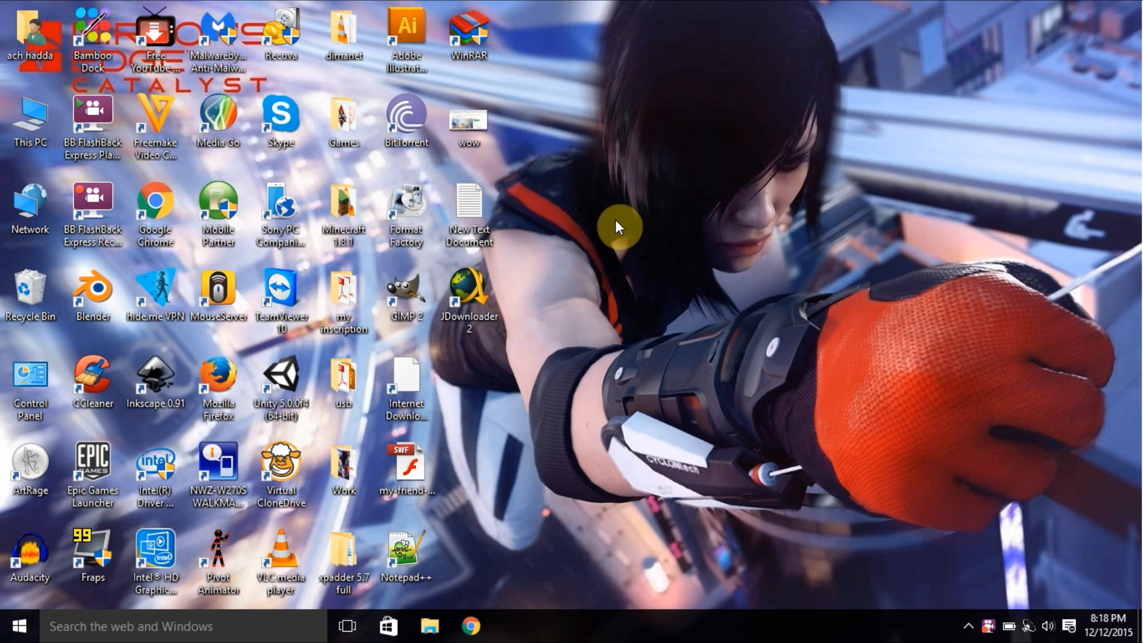
Open the desktop context menu from an empty area of the desktop
right_click(617, 226)
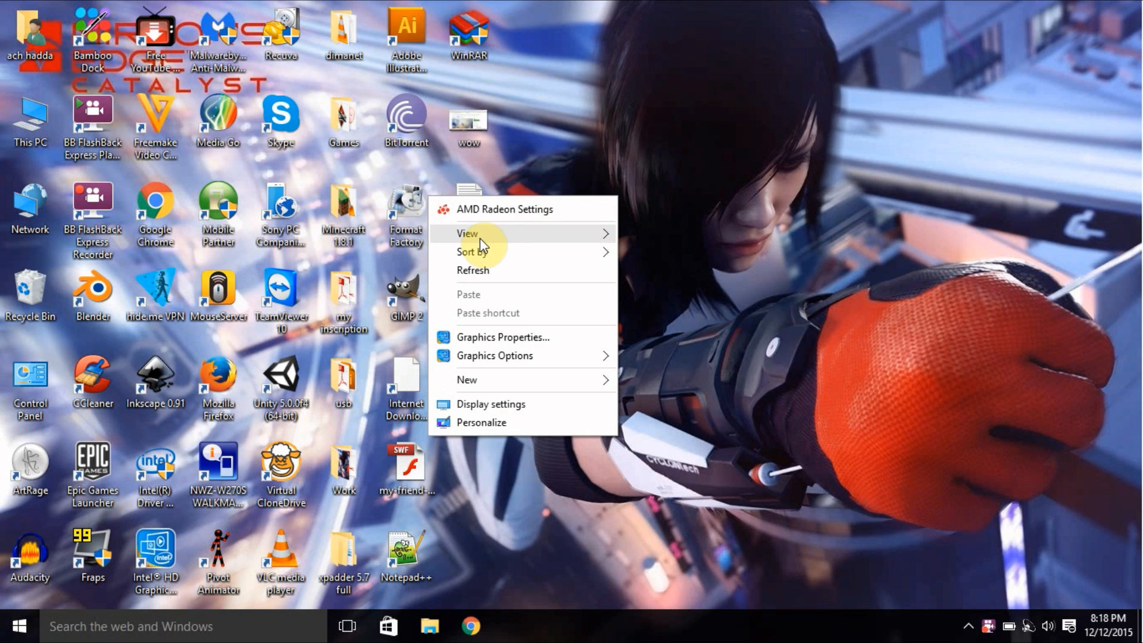
mouse_move(487, 218)
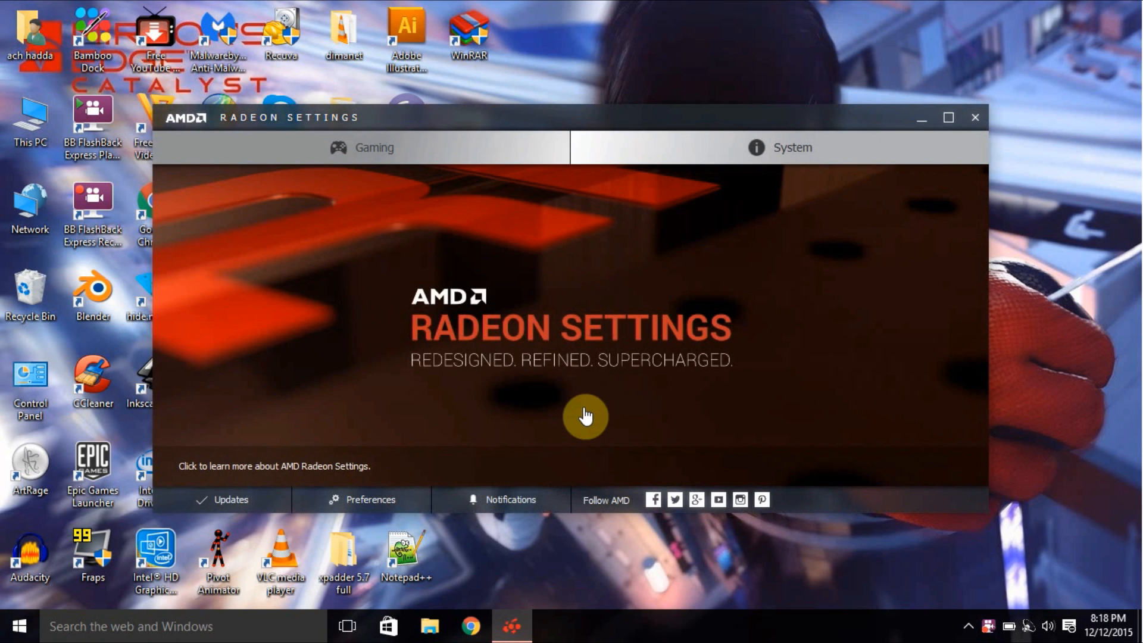
mouse_move(607, 403)
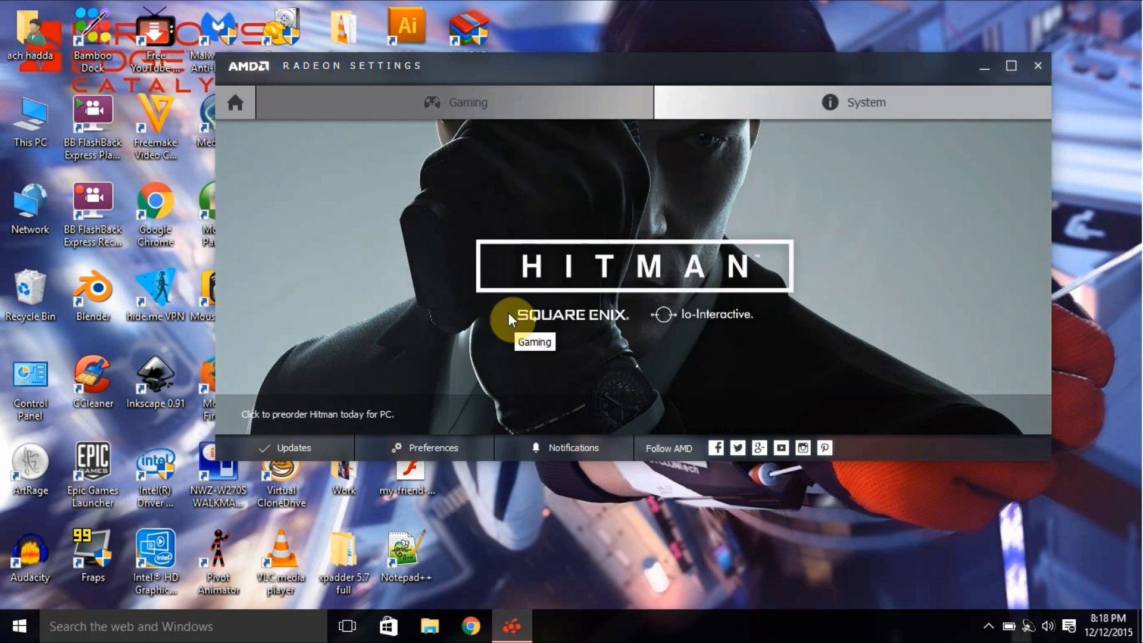
Open the Gaming profiles list, glance at the System overview, then return to Gaming
left_click(467, 102)
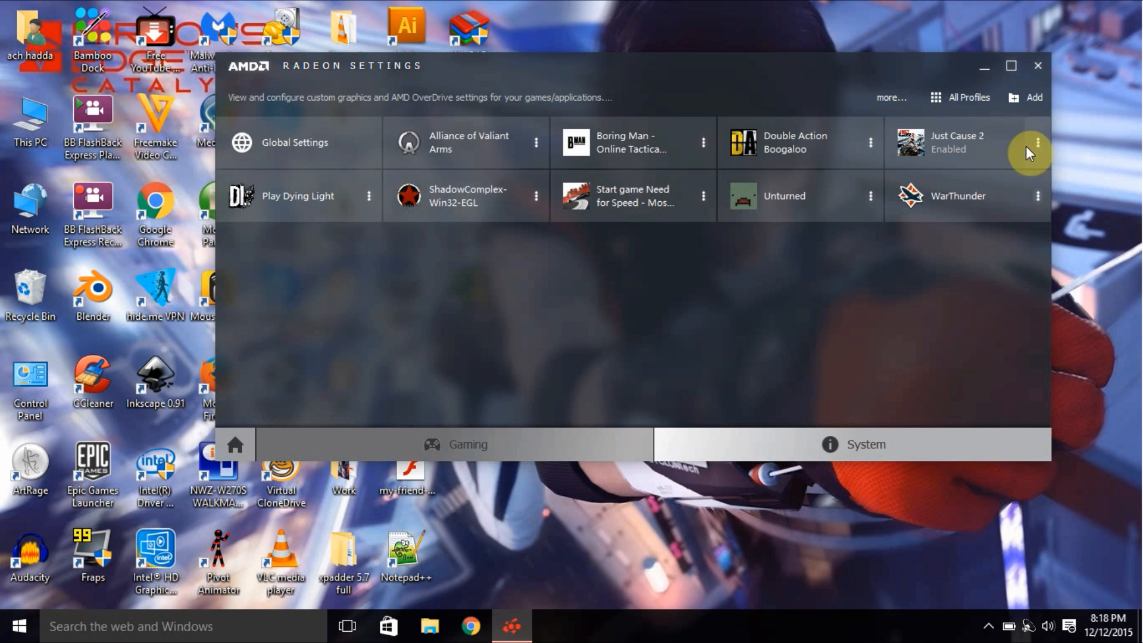
left_click(1036, 142)
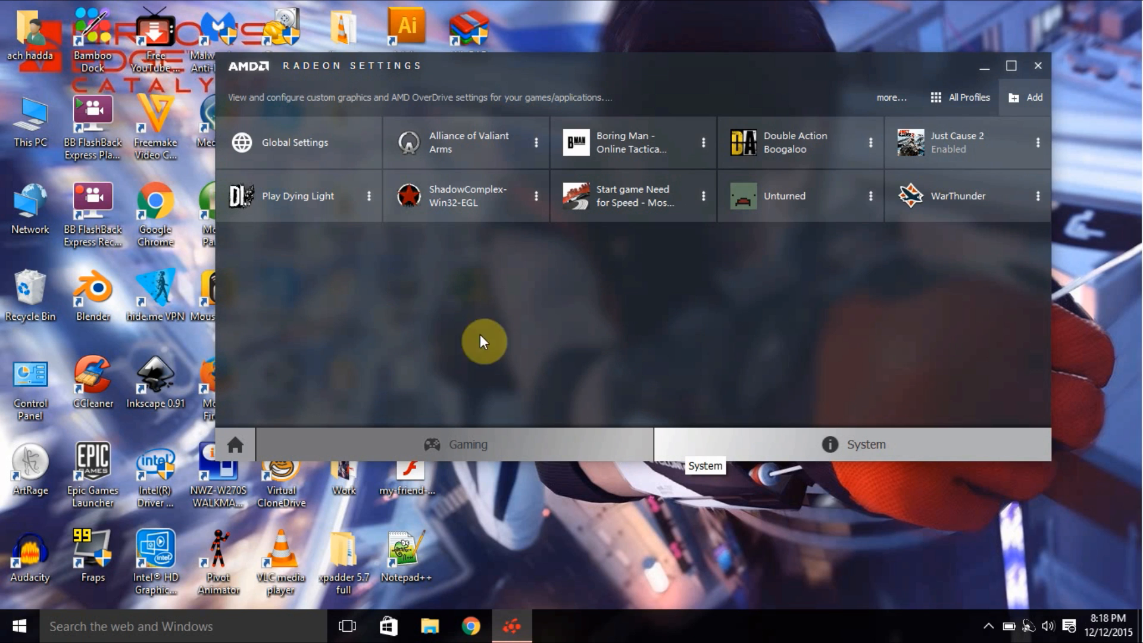
mouse_move(779, 428)
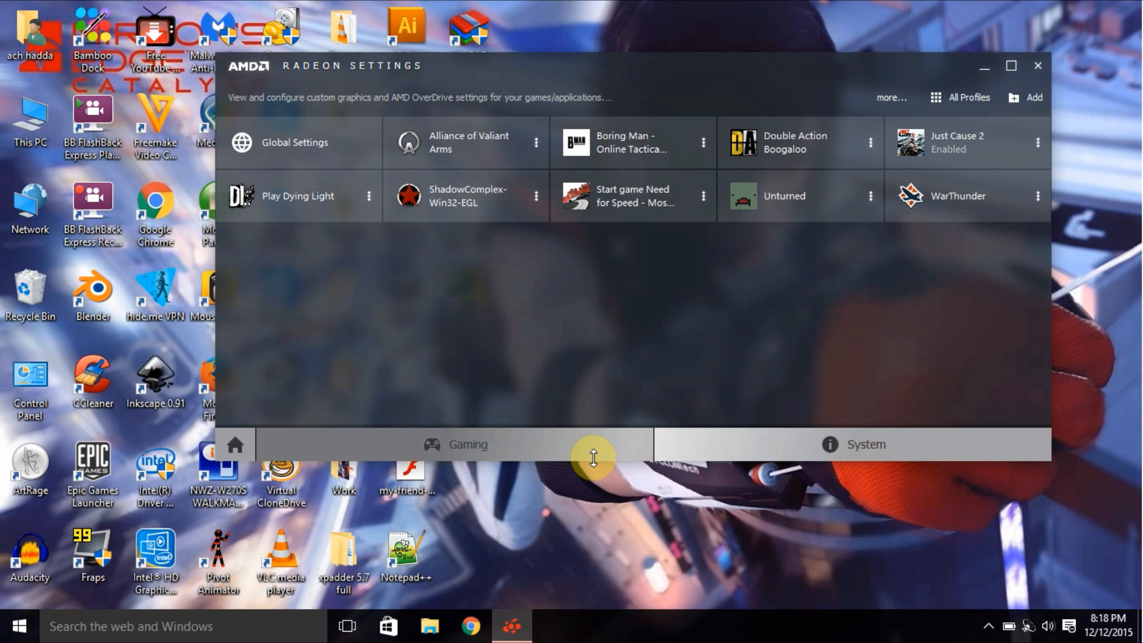
left_click(866, 443)
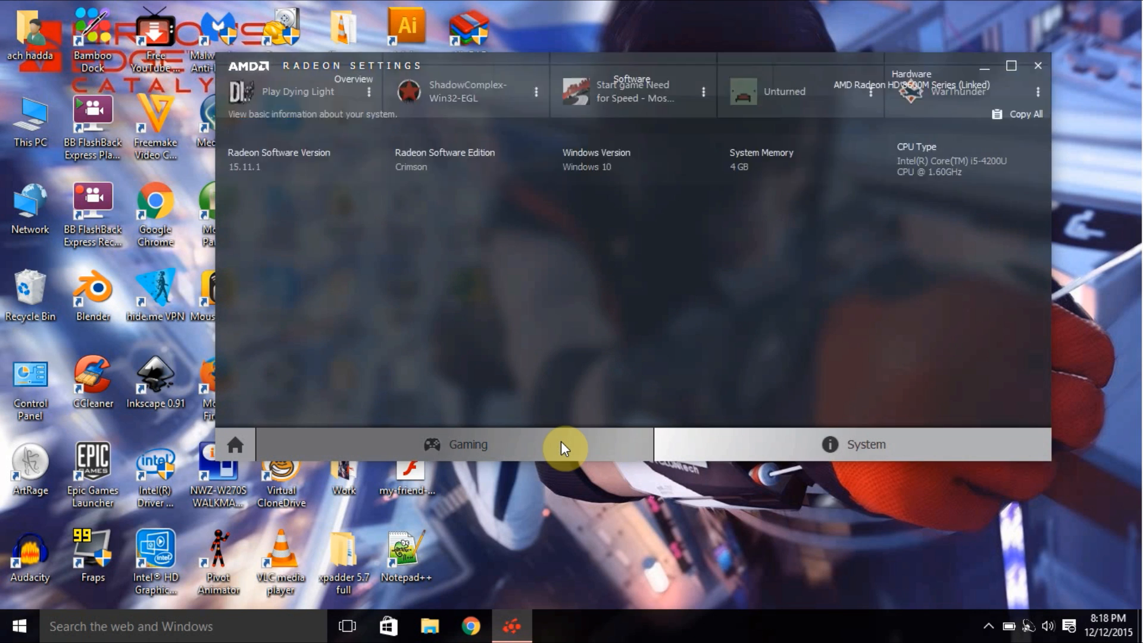
left_click(466, 444)
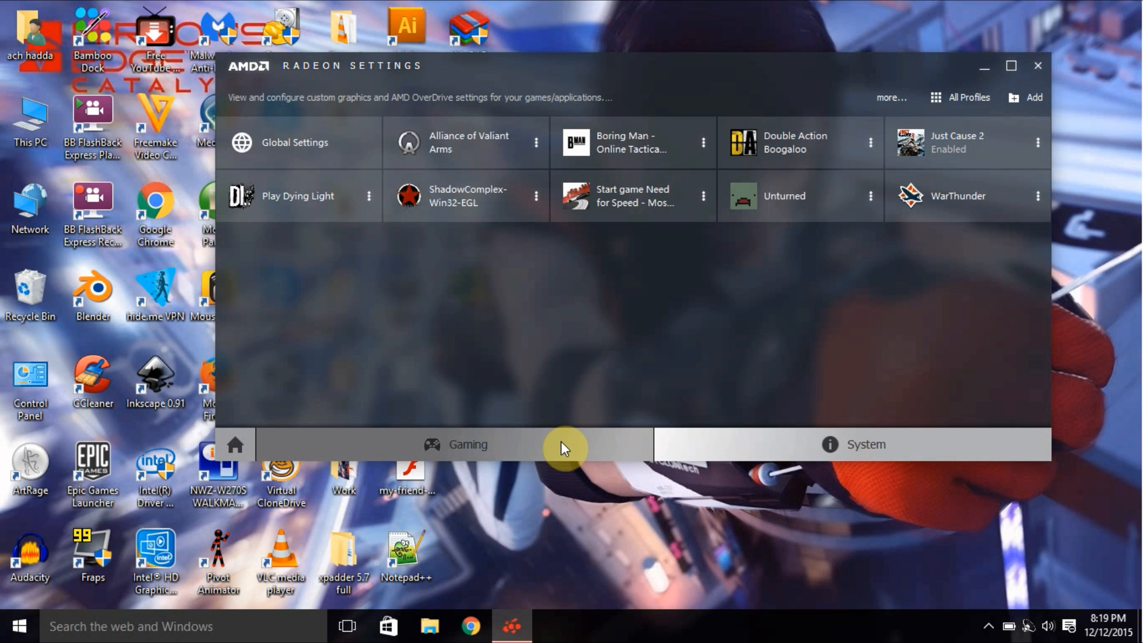
mouse_move(986, 362)
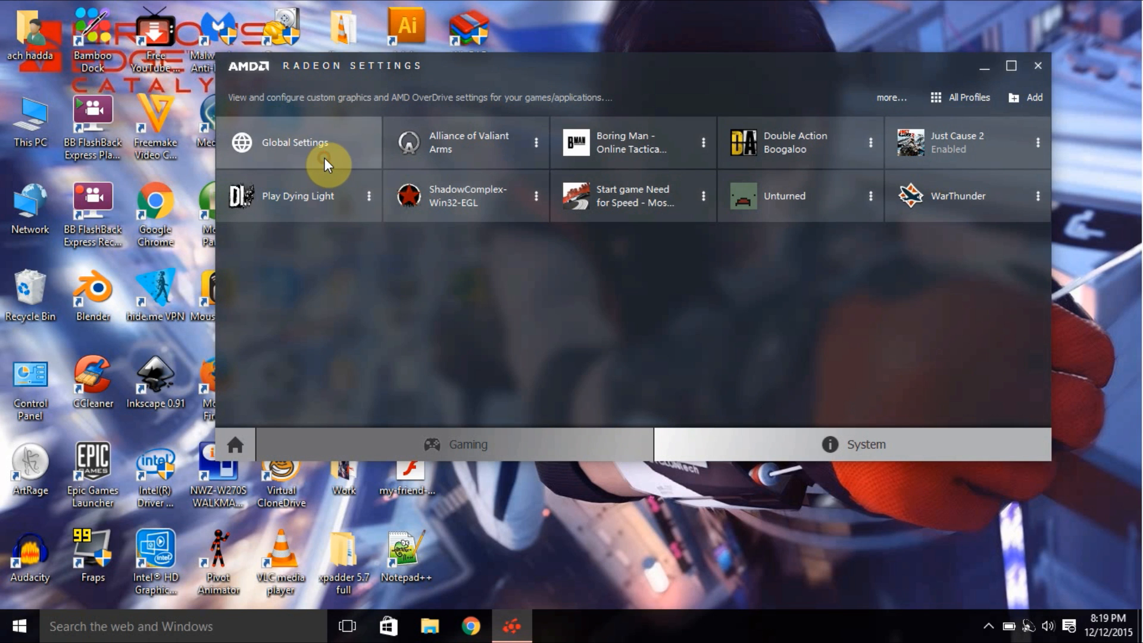
Open the Global Settings tile and dismiss the leftover desktop context menu
left_click(293, 142)
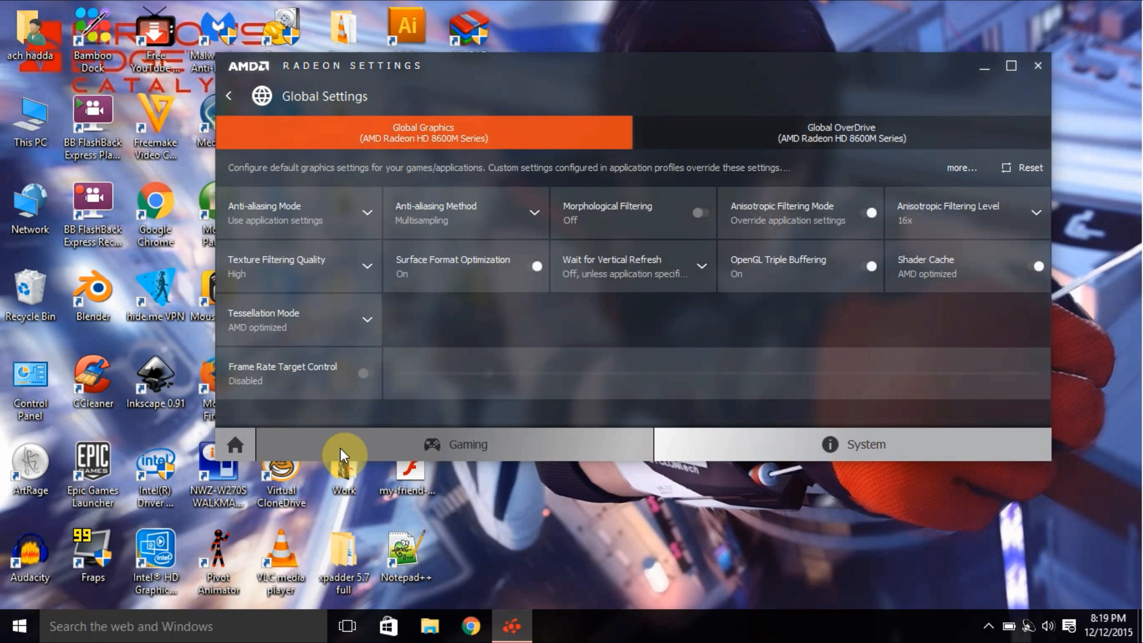
mouse_move(344, 451)
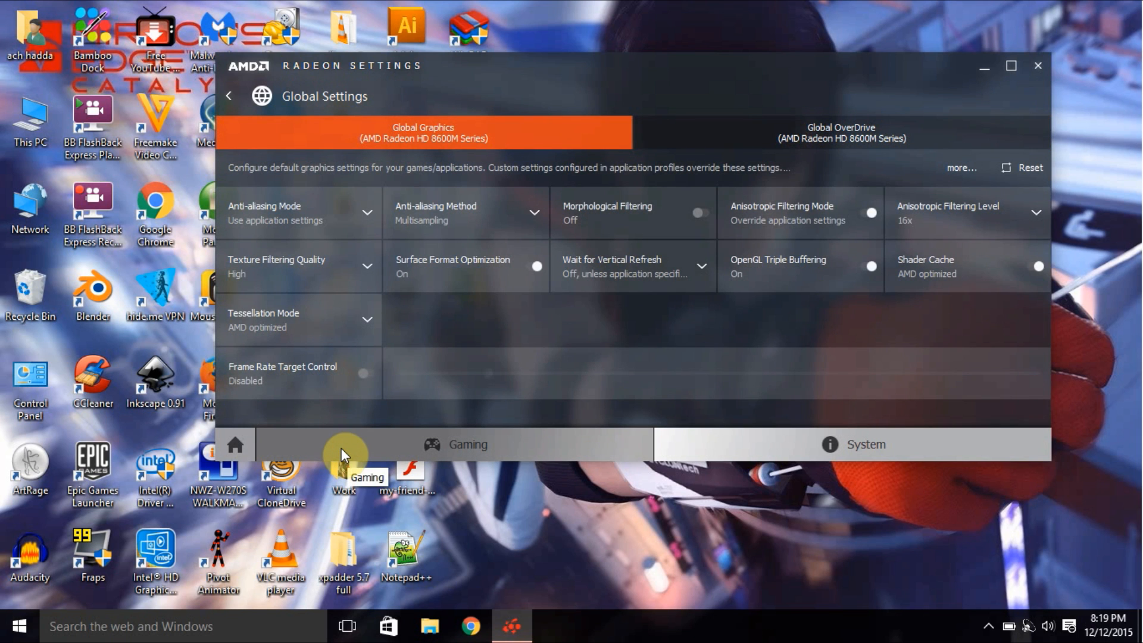
mouse_move(1030, 97)
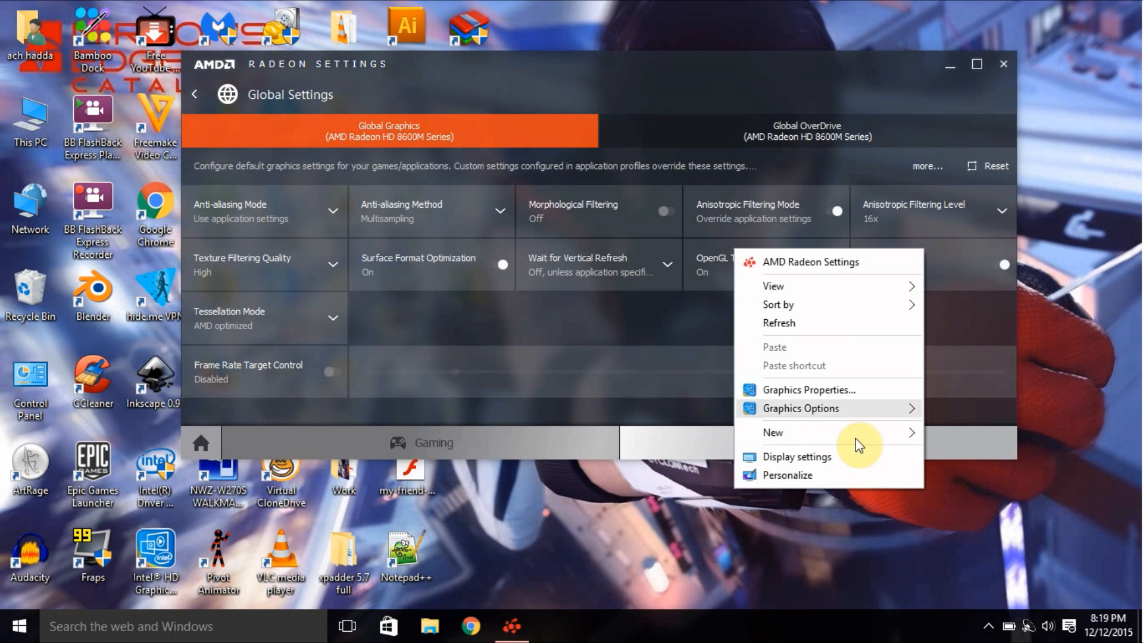
mouse_move(659, 457)
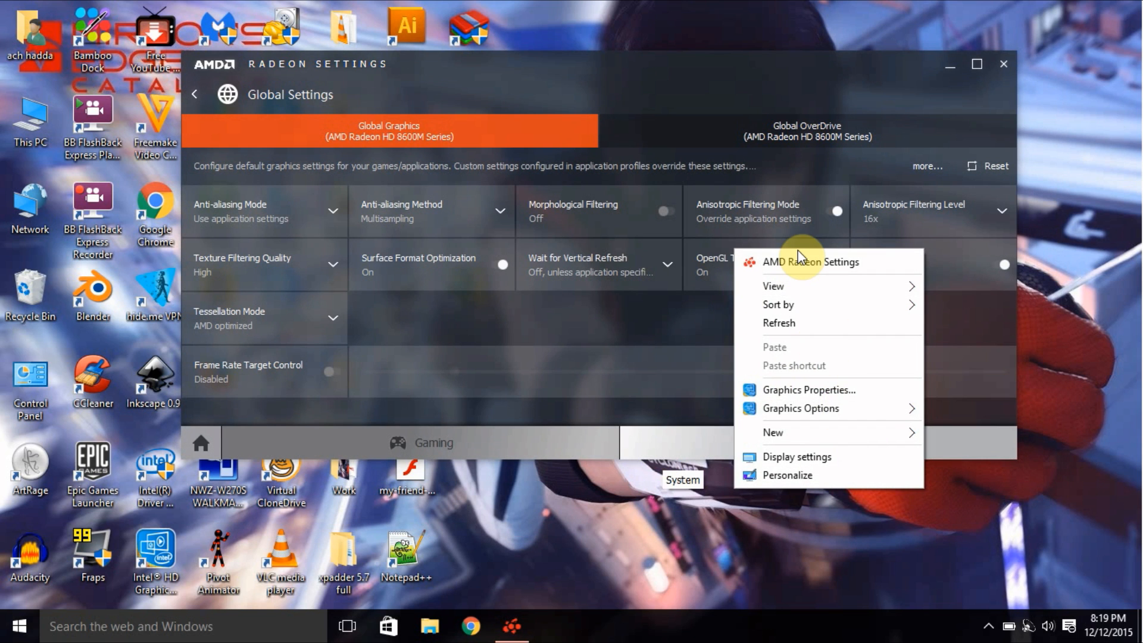
mouse_move(780, 409)
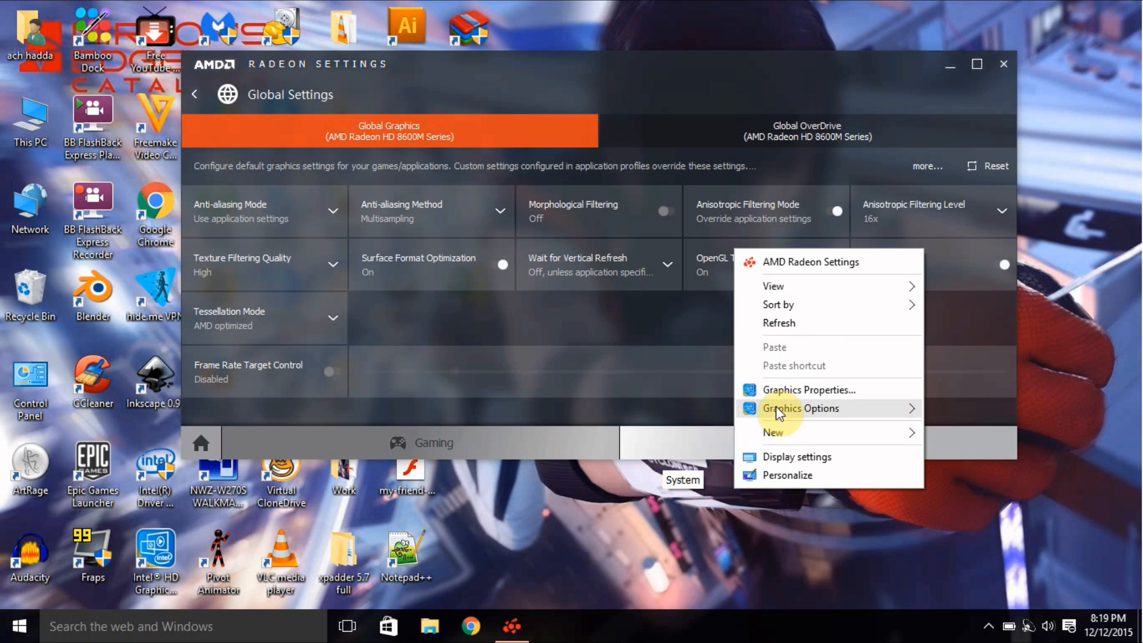
left_click(357, 443)
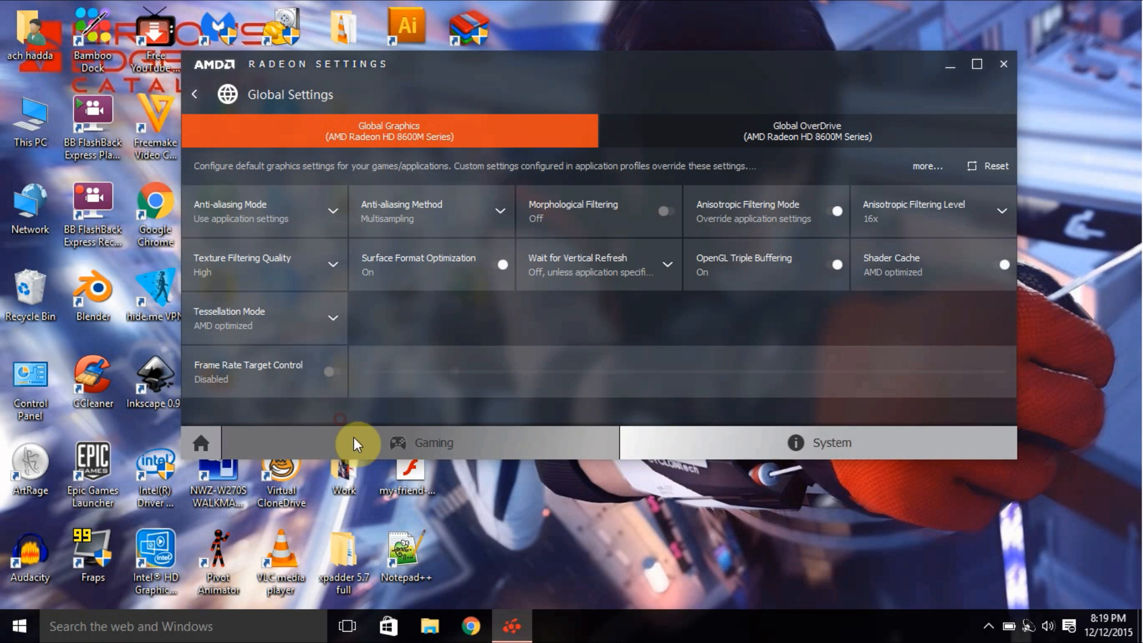
mouse_move(486, 444)
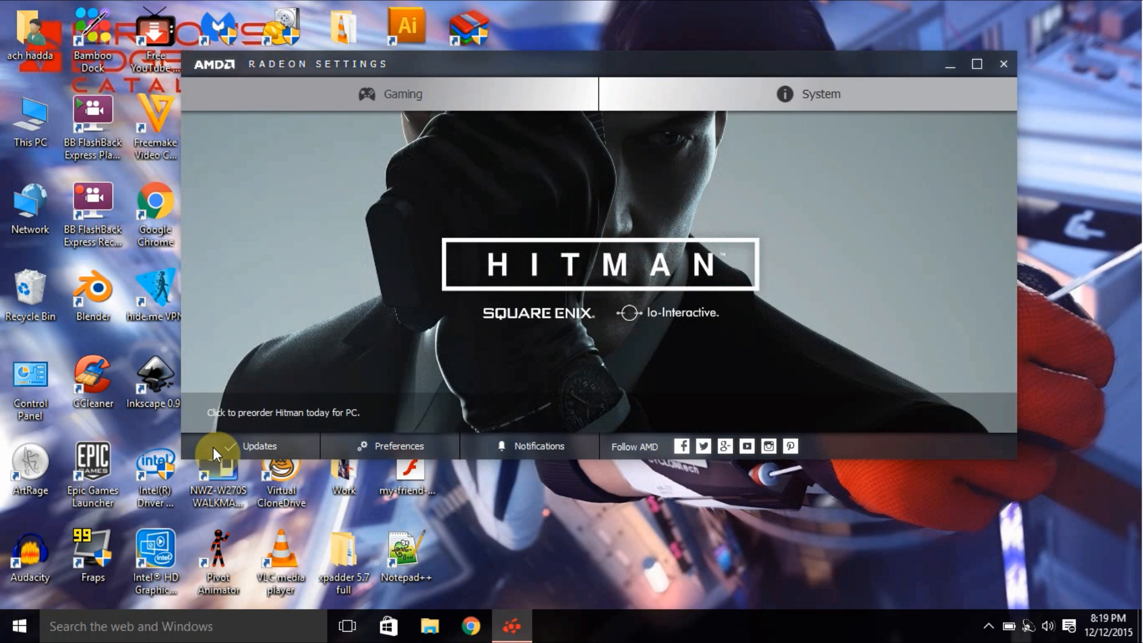
mouse_move(611, 250)
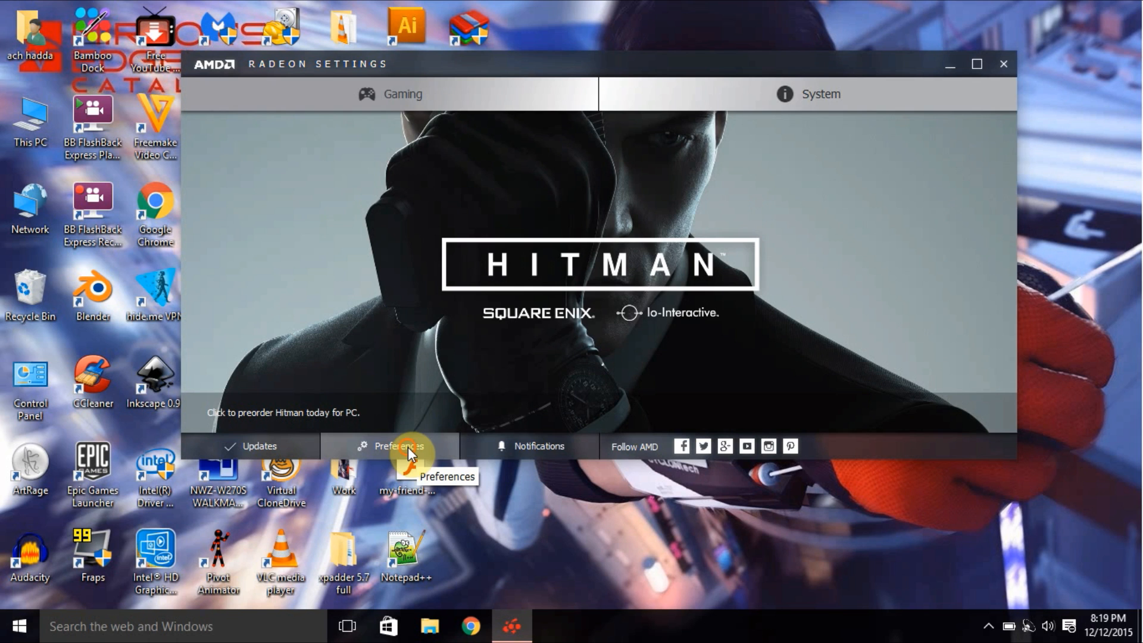
Launch Radeon Additional Settings from the System tab, landing on PowerPlay
left_click(392, 445)
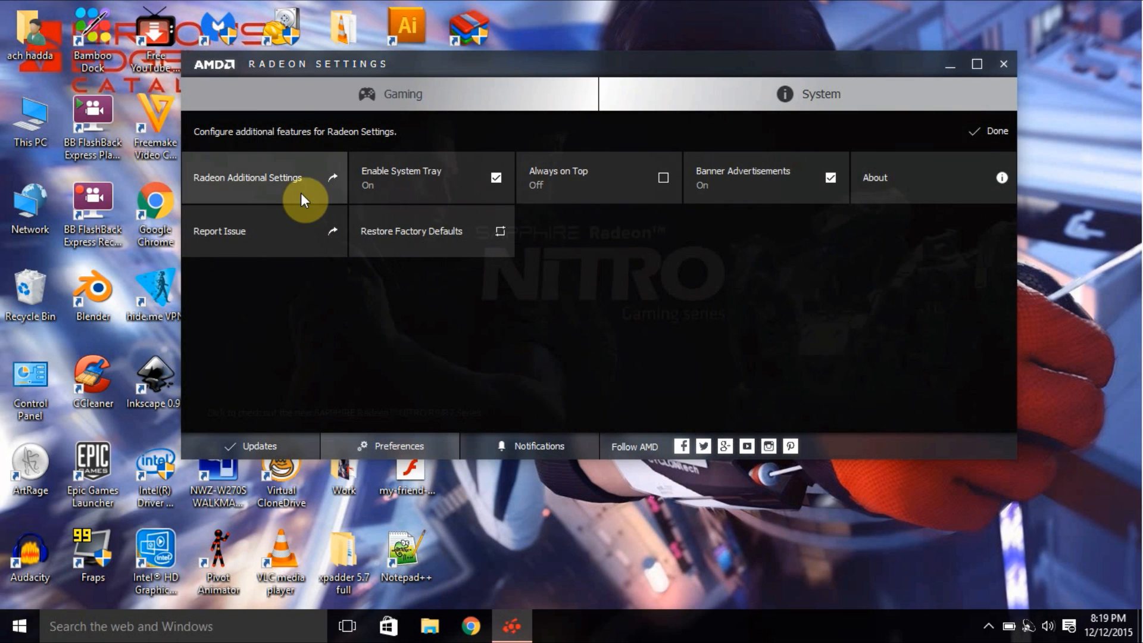
mouse_move(285, 191)
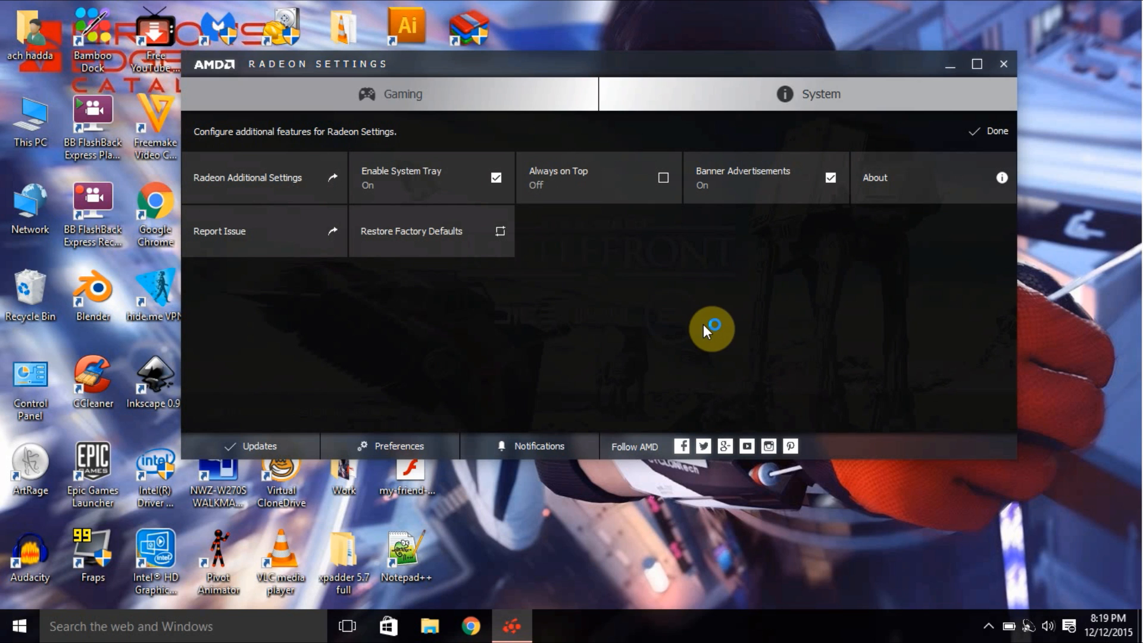
mouse_move(782, 571)
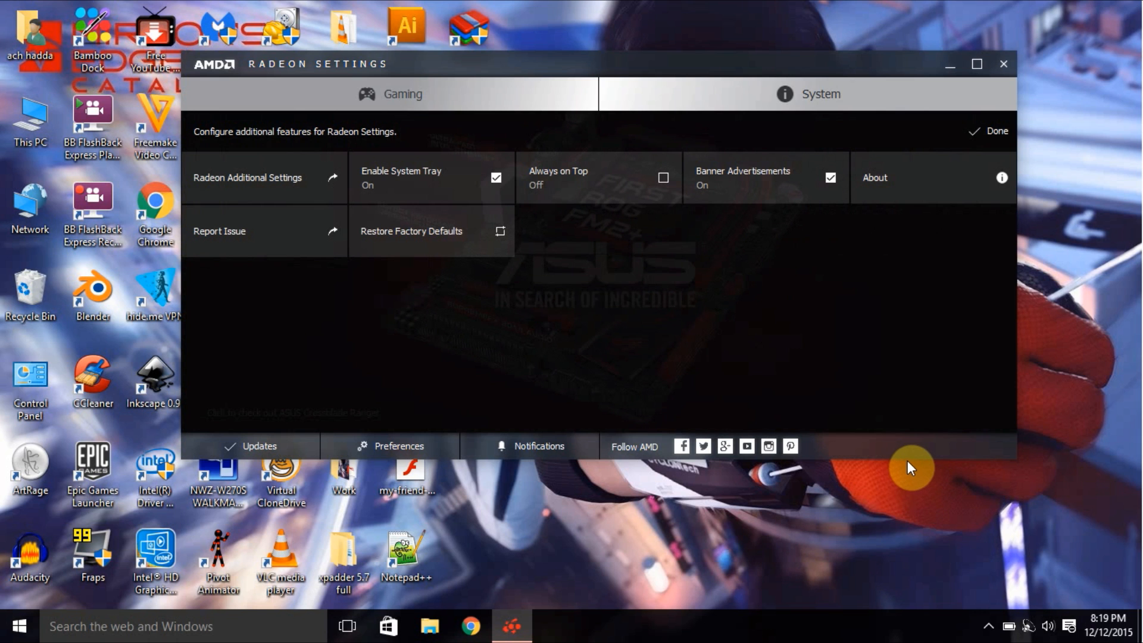
mouse_move(630, 593)
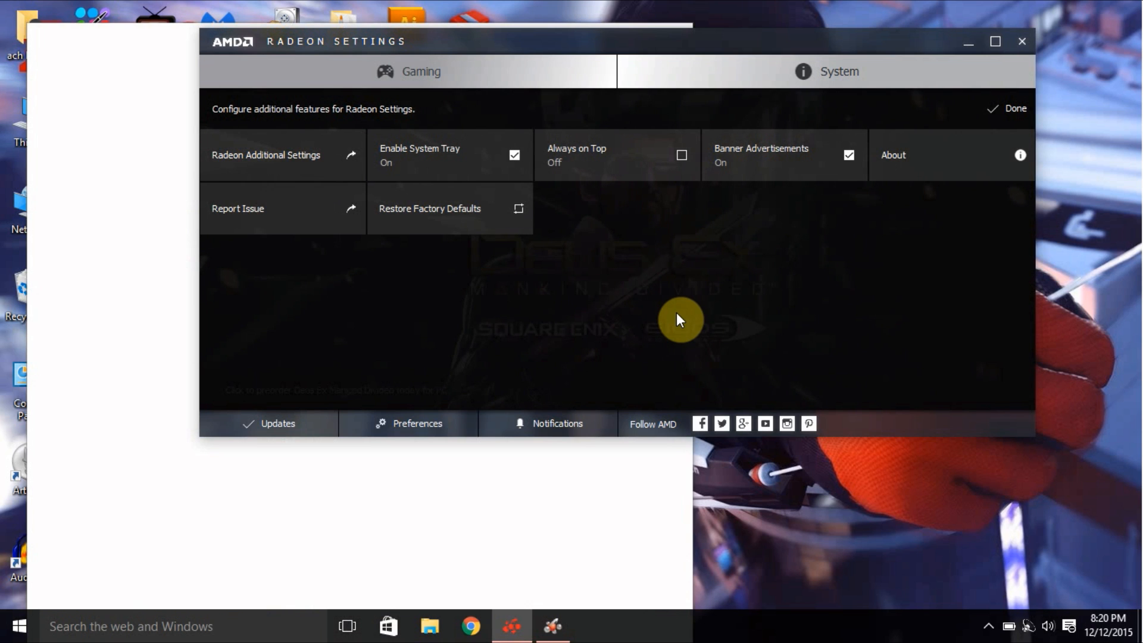
left_click(266, 154)
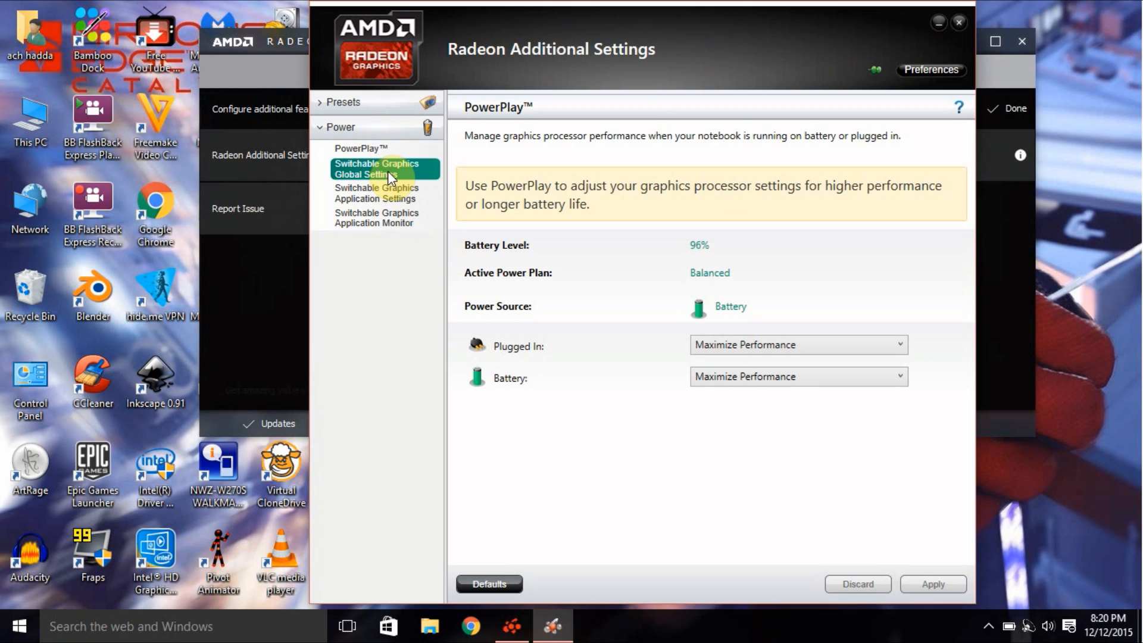
Open Switchable Graphics Global Settings under Power in the left pane
left_click(376, 168)
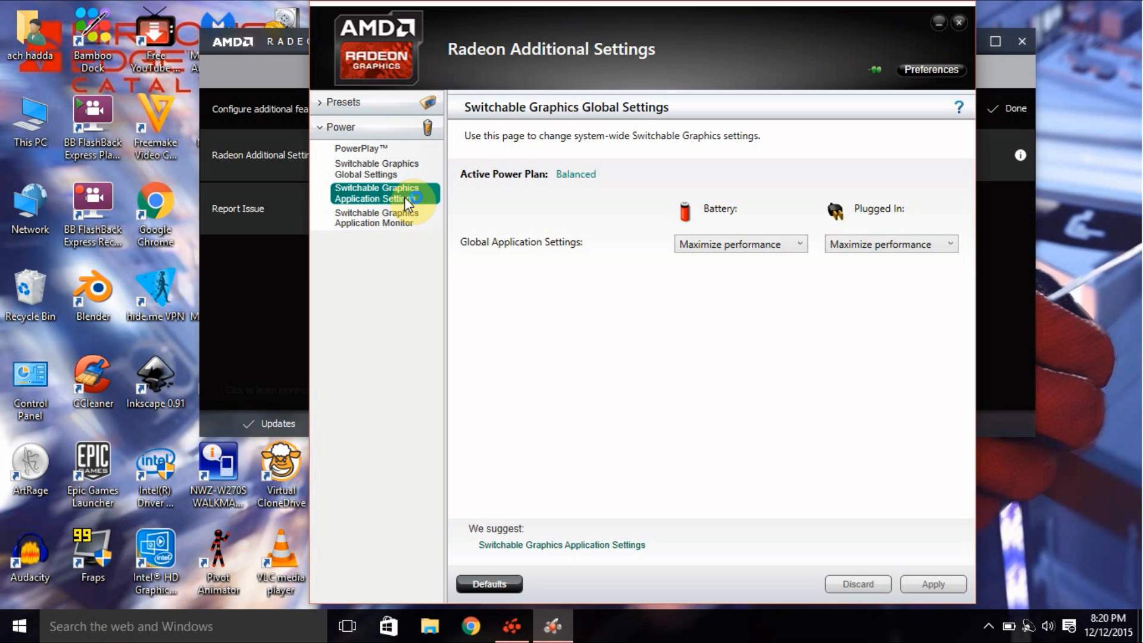
mouse_move(678, 557)
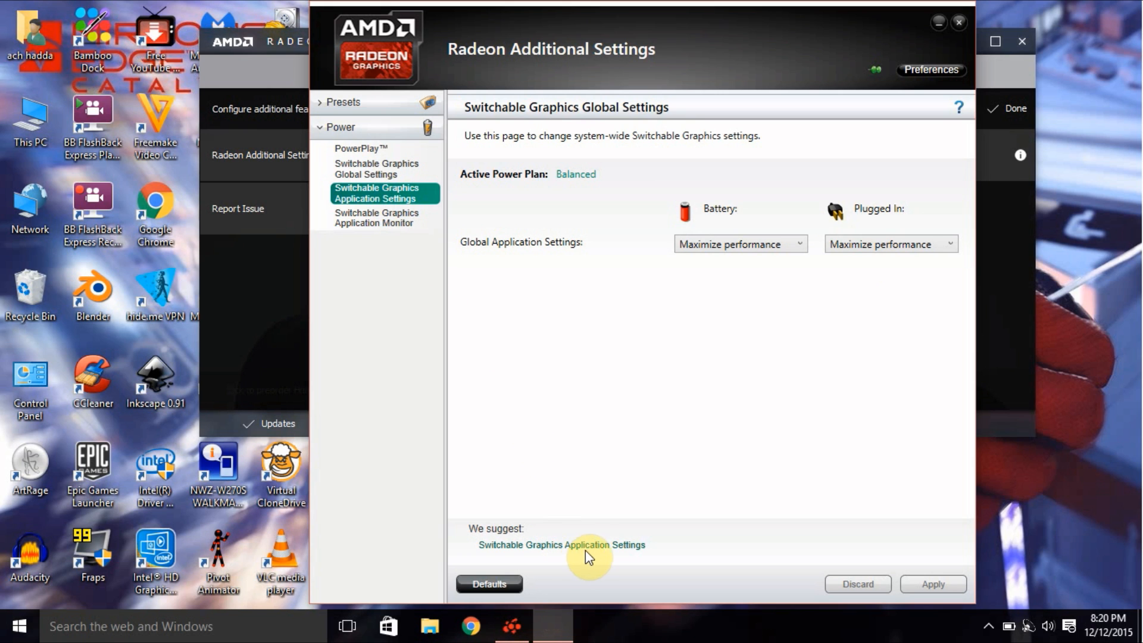
mouse_move(639, 463)
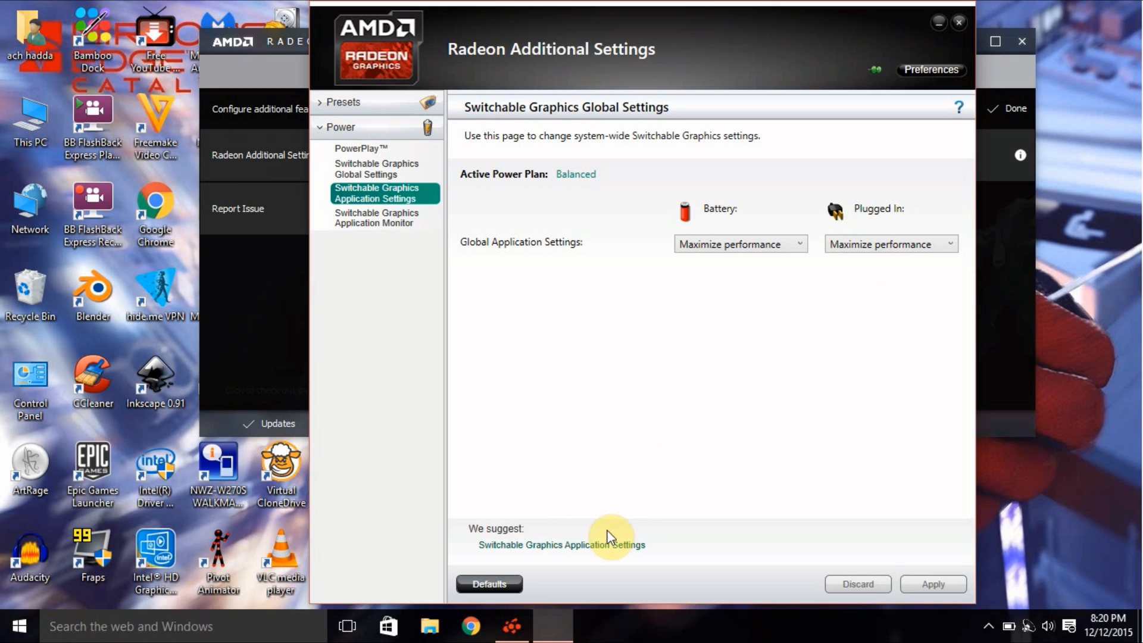
mouse_move(493, 284)
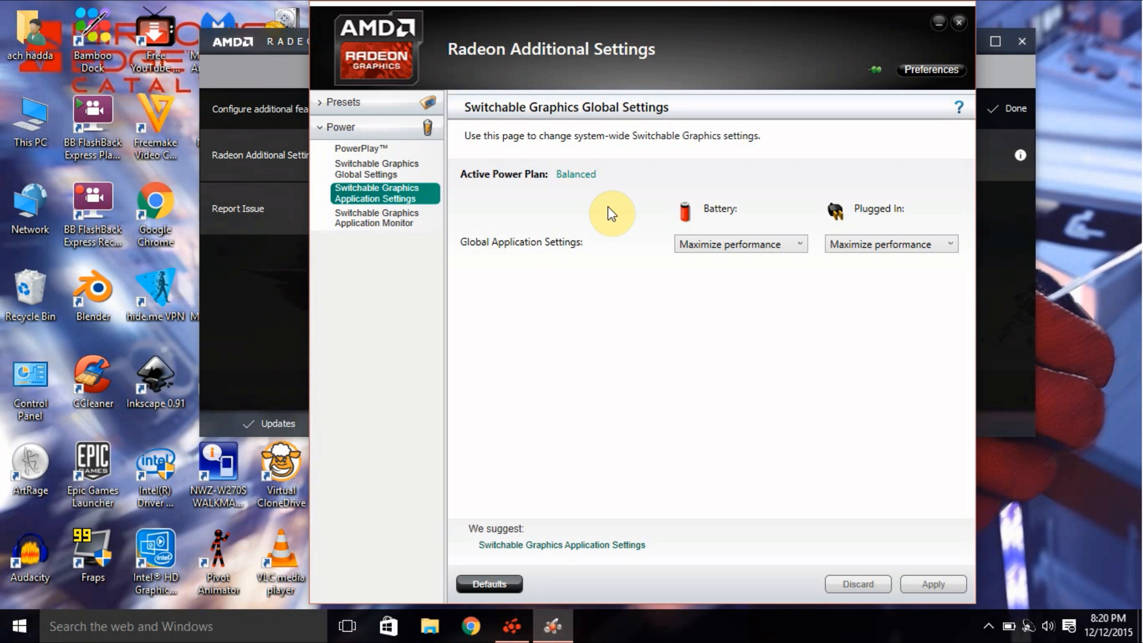
Open Switchable Graphics Application Settings and preview graphics choices for aeria_launcher.exe and epicgameslauncher.exe
left_click(377, 193)
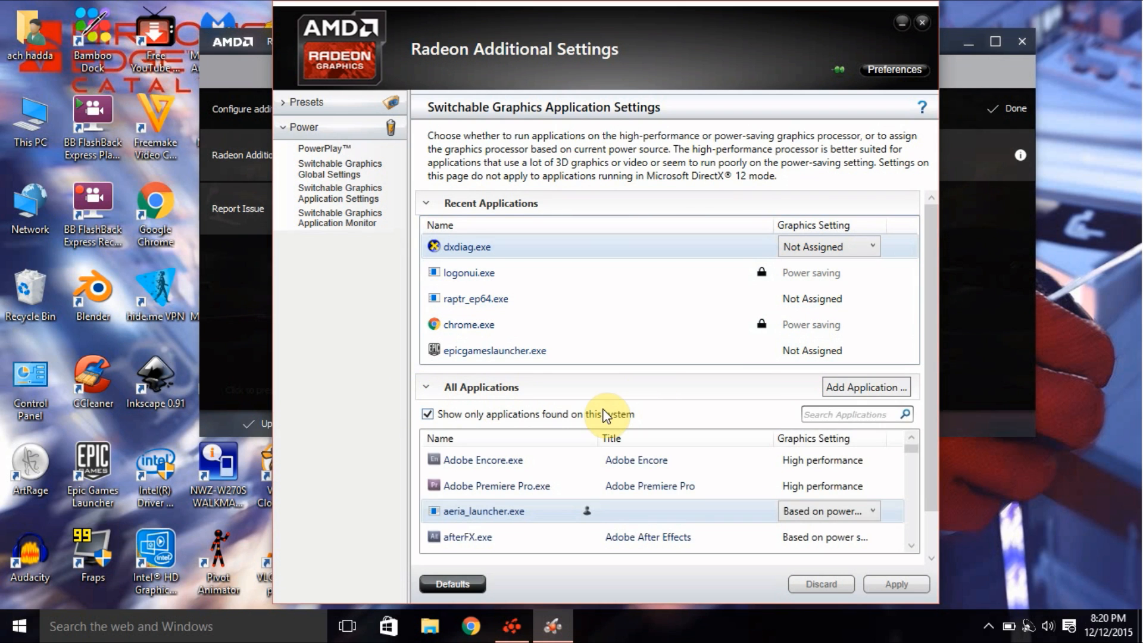
mouse_move(696, 523)
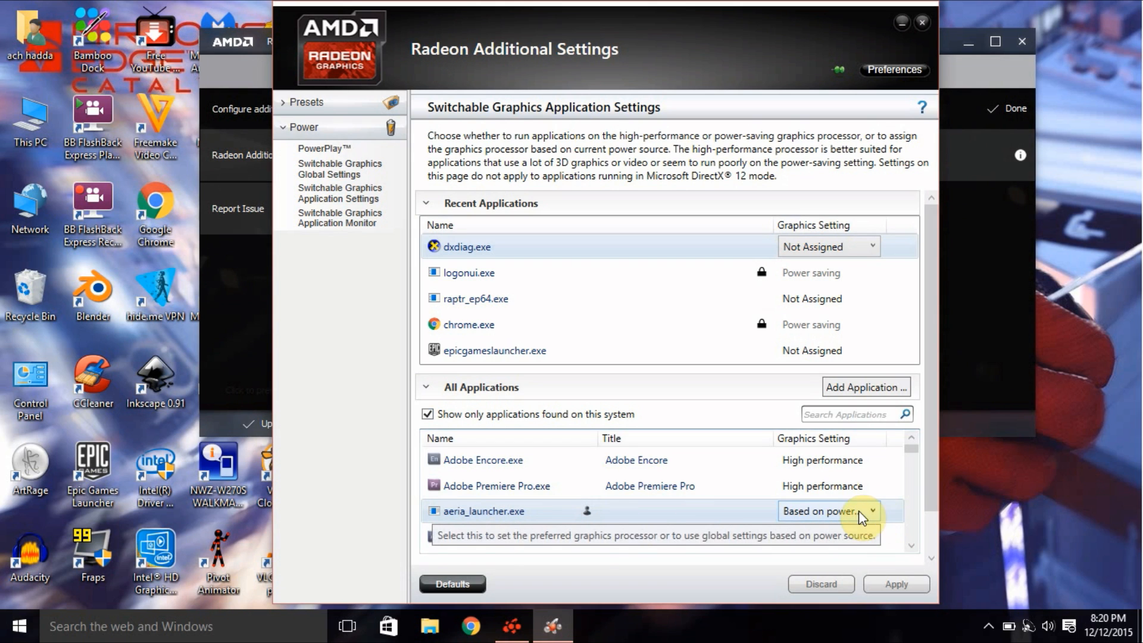
left_click(869, 510)
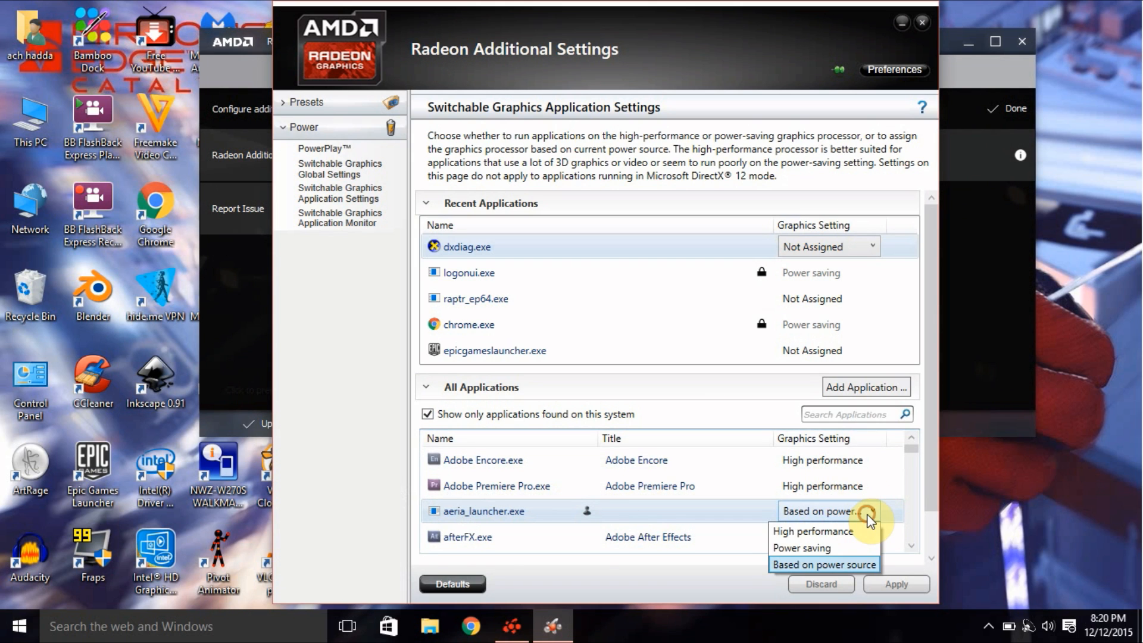
left_click(824, 564)
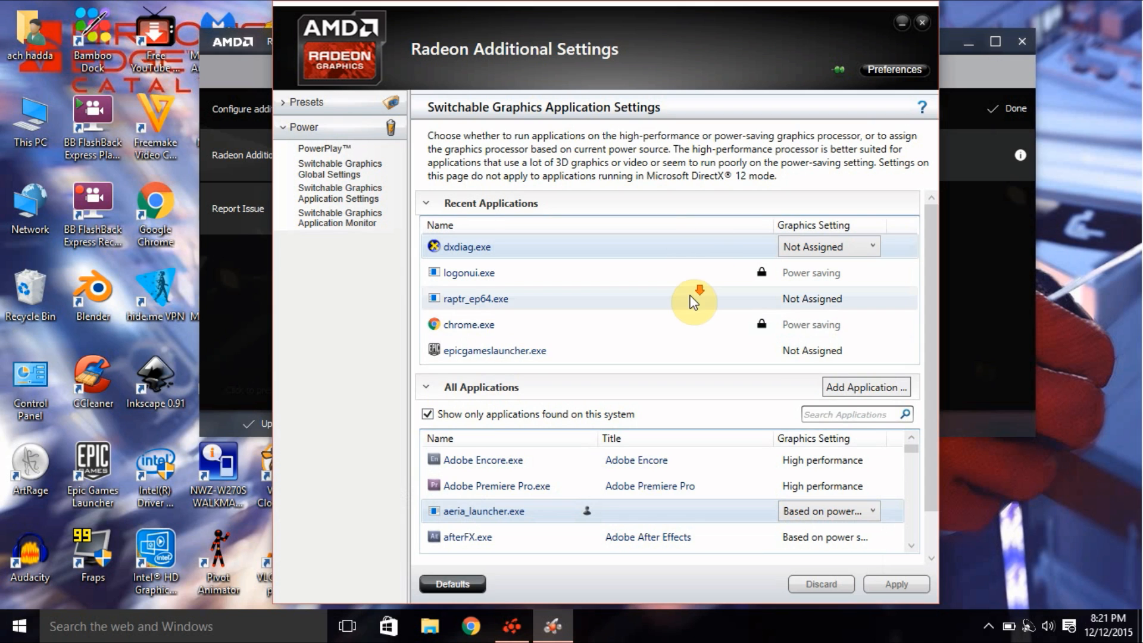
mouse_move(656, 345)
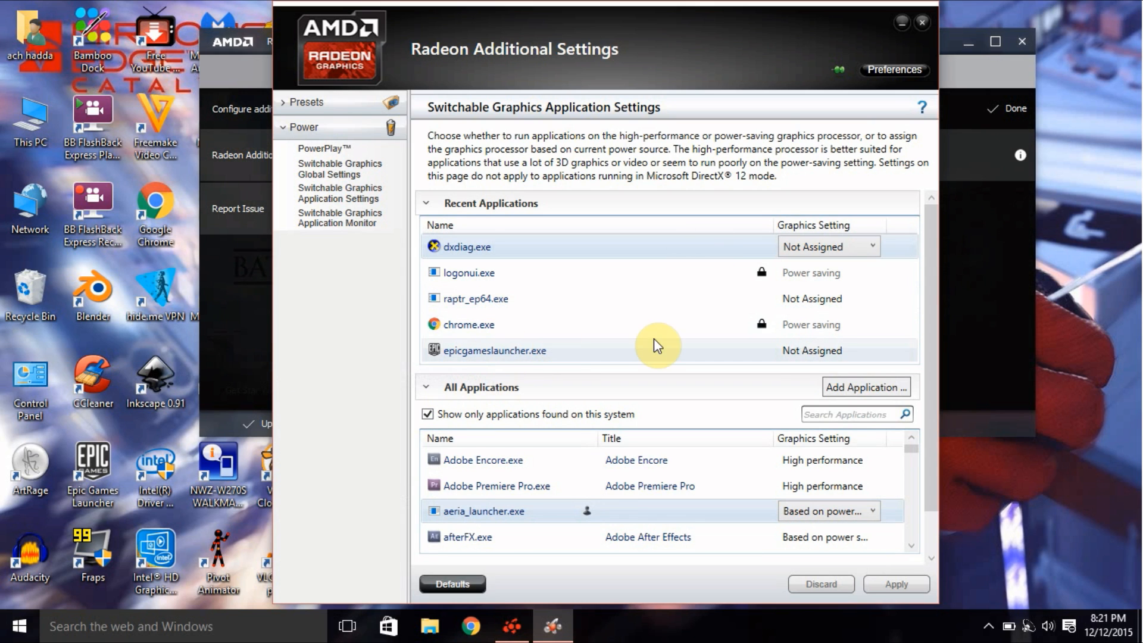
mouse_move(564, 366)
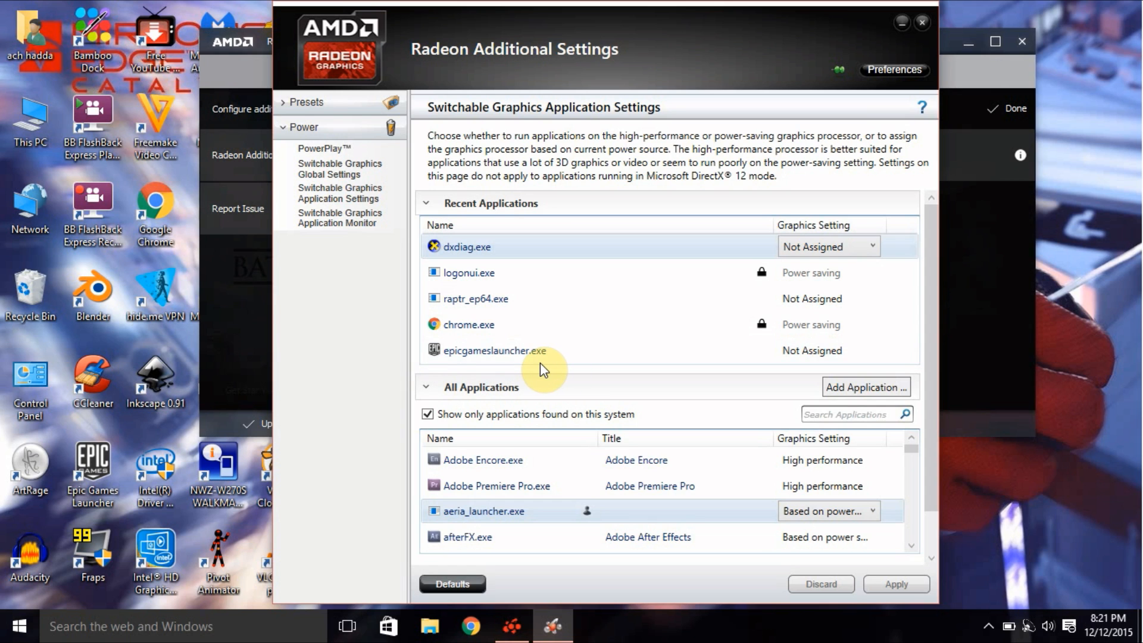
mouse_move(676, 351)
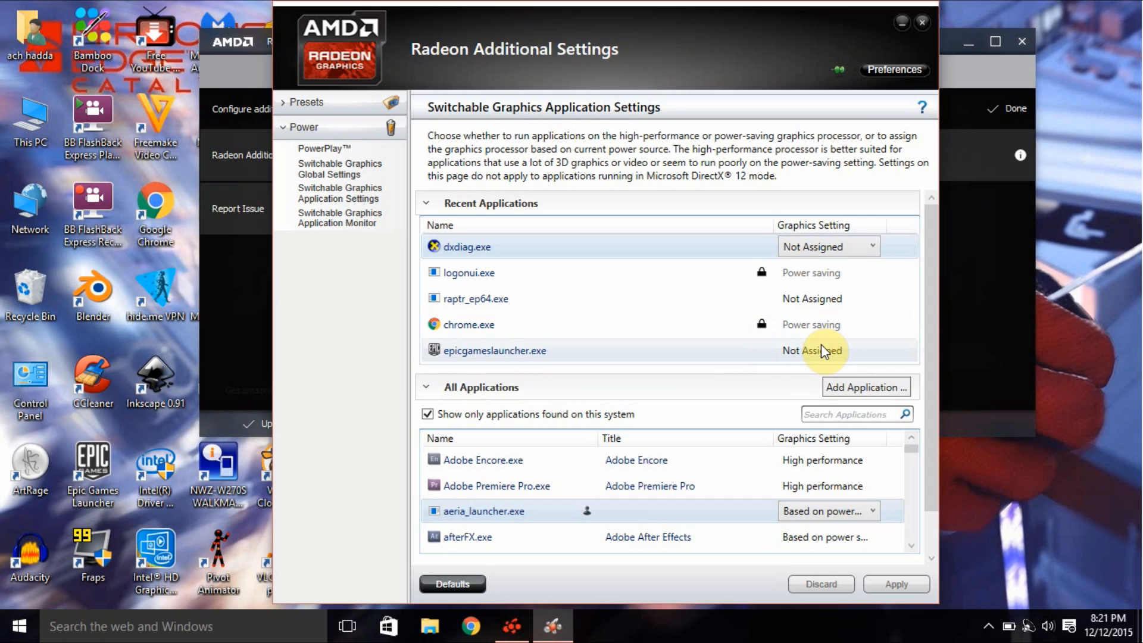
left_click(829, 350)
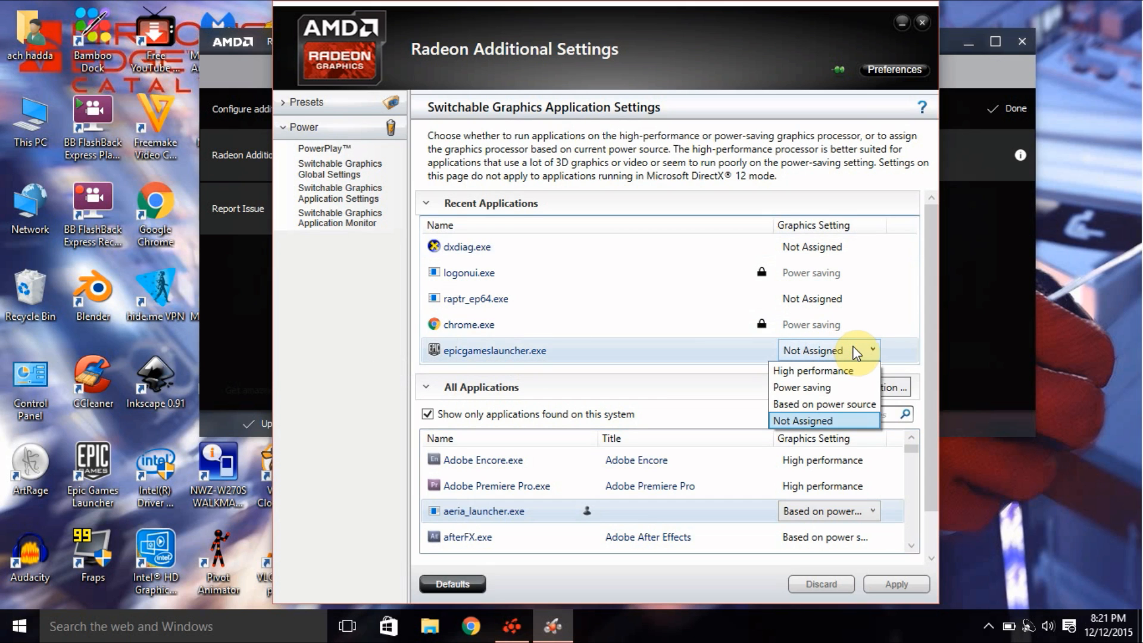
mouse_move(833, 382)
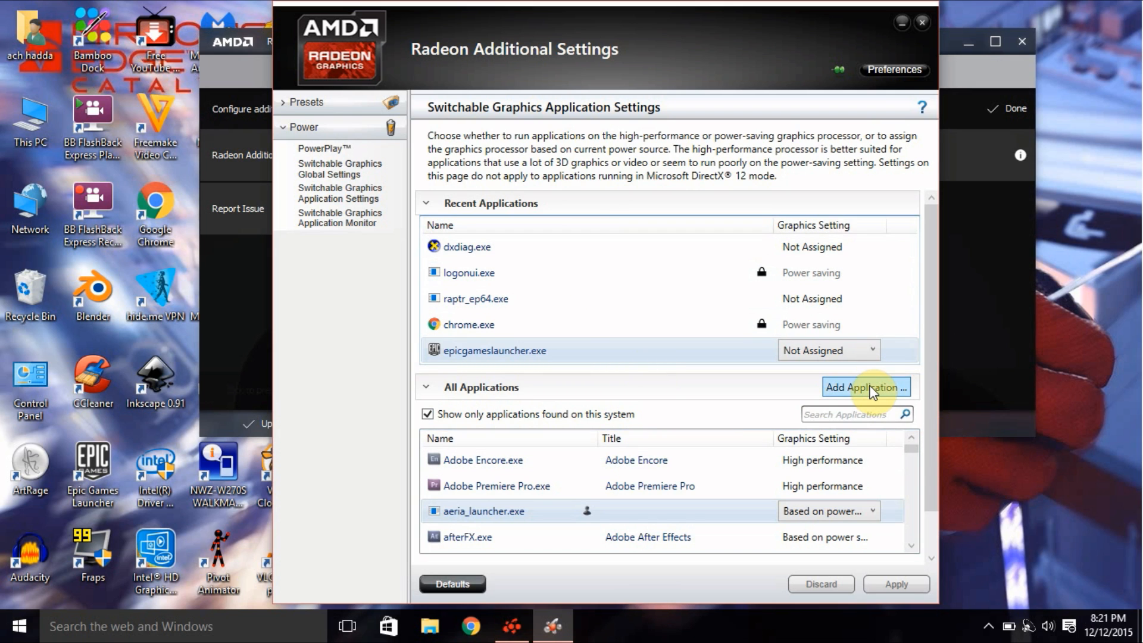
left_click(864, 387)
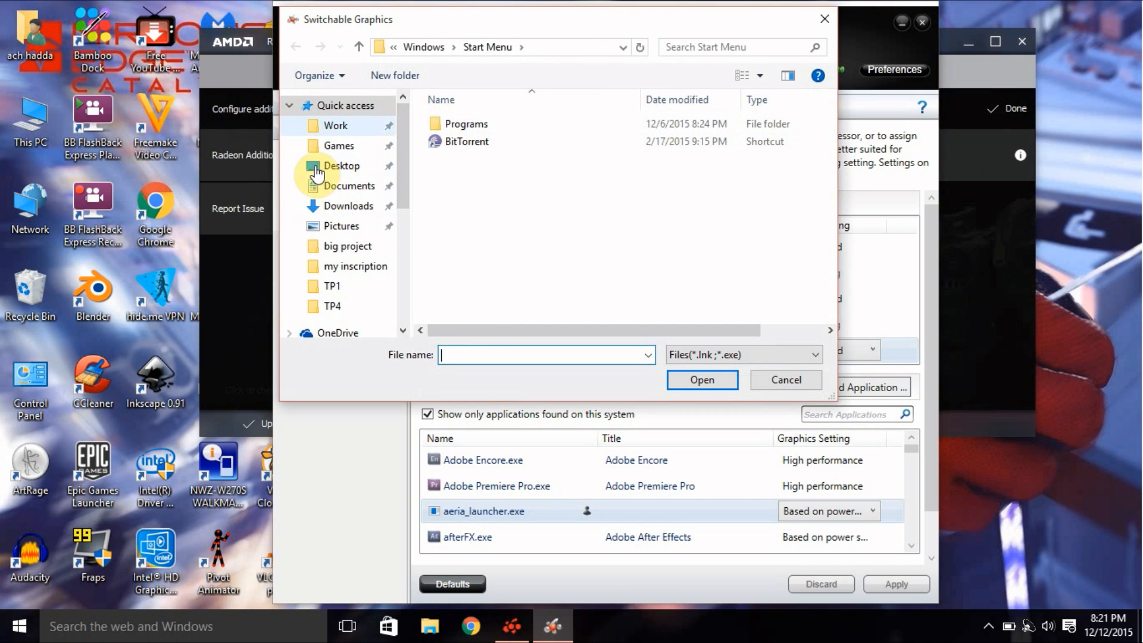
left_click(342, 165)
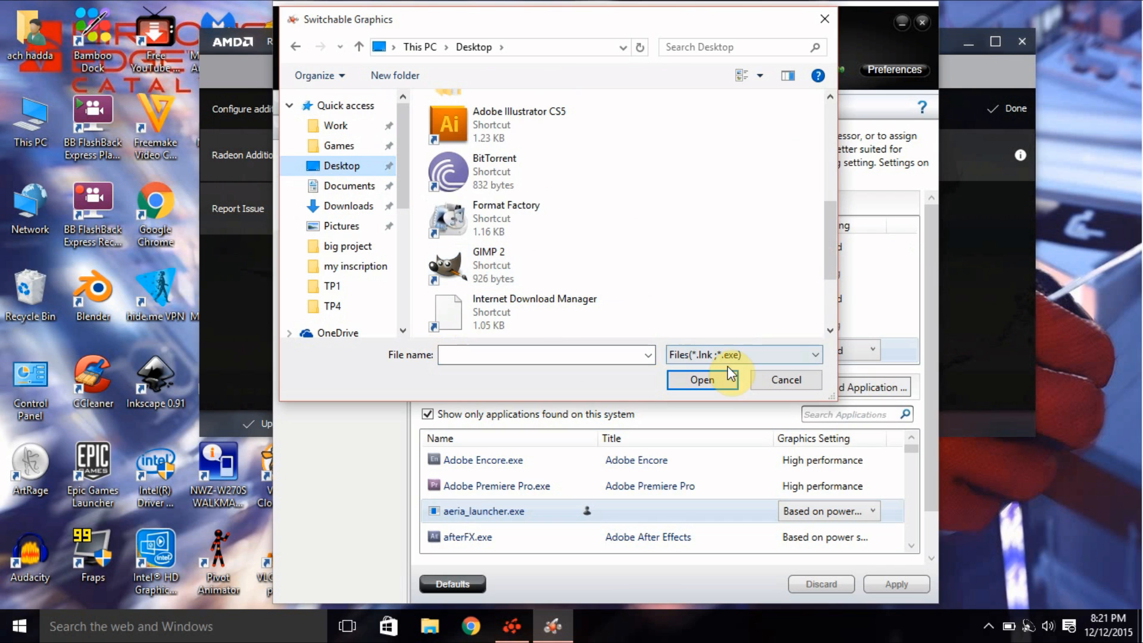
left_click(785, 379)
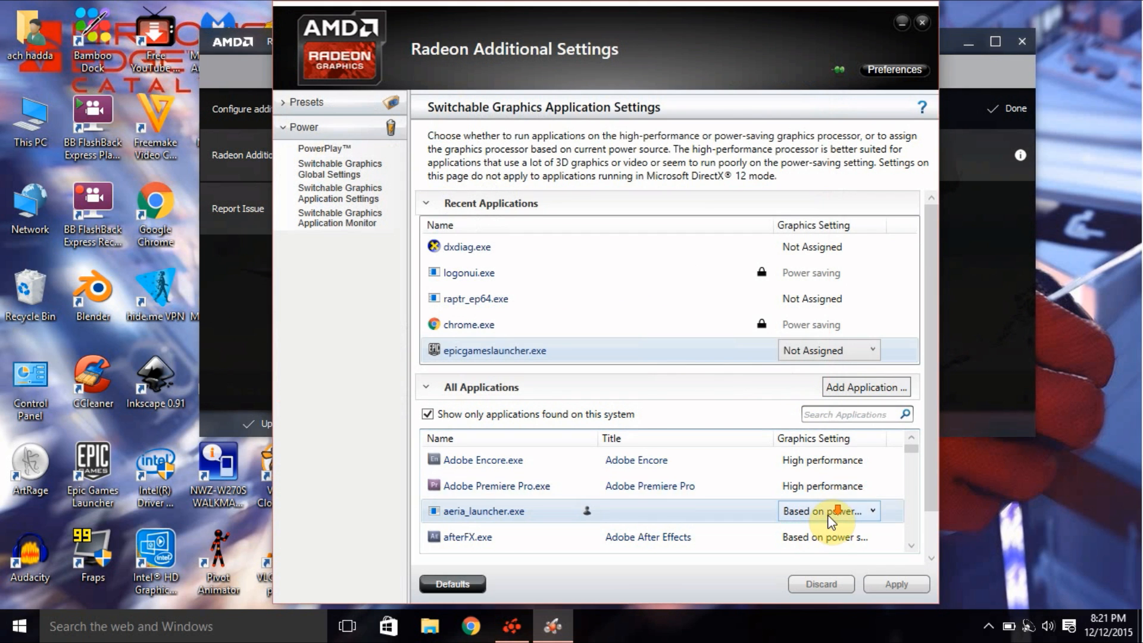
Scroll All Applications to show Just Cause 2 and LifeIsStrange at High performance
scroll("down", 3)
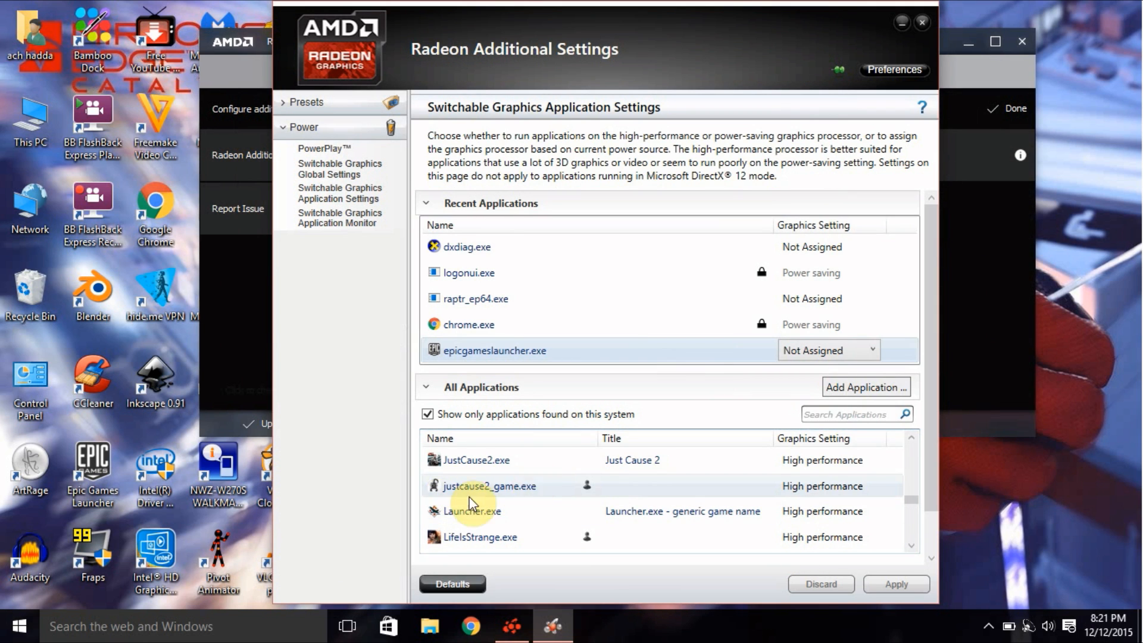
mouse_move(841, 490)
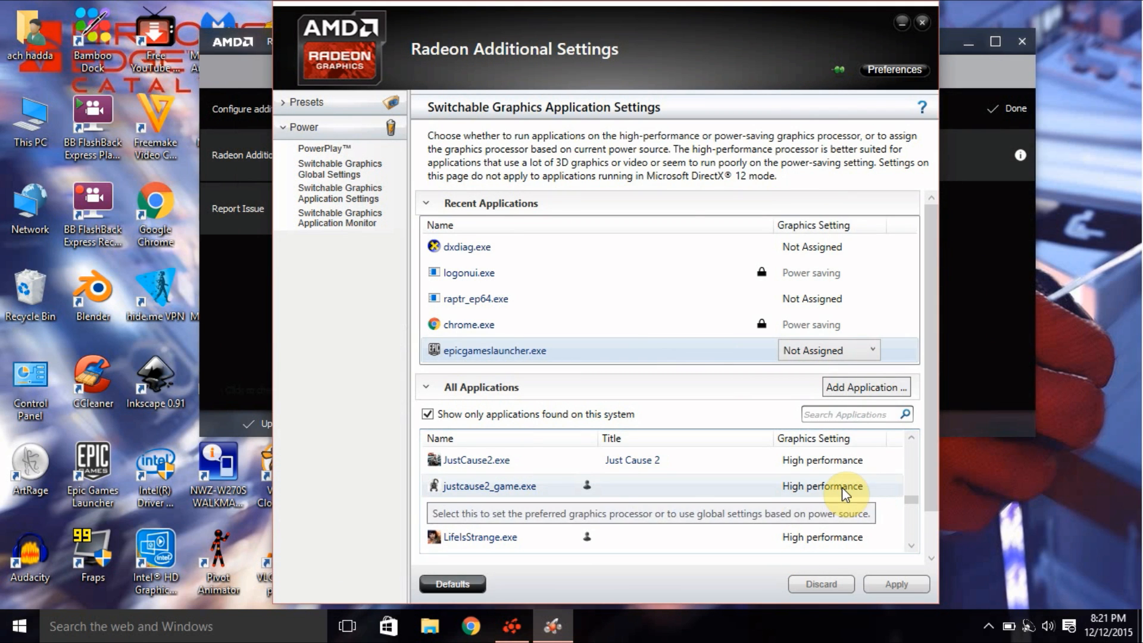